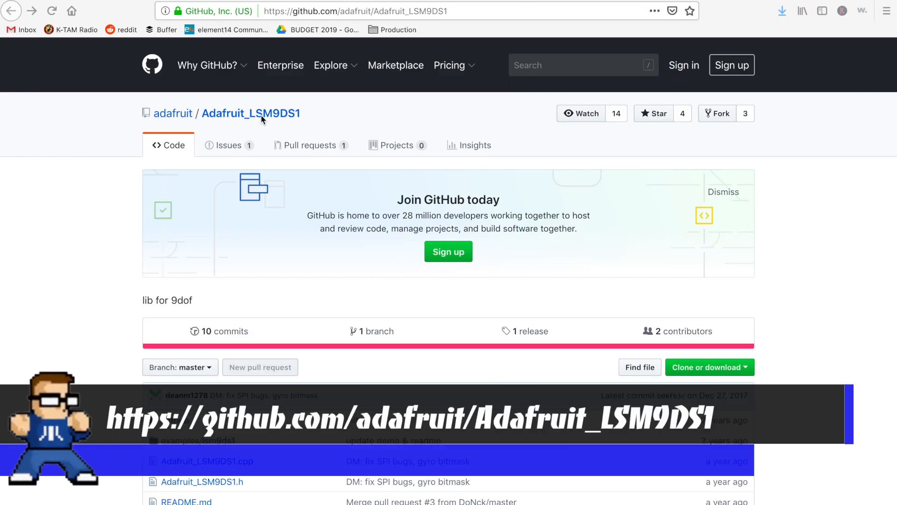
pyautogui.moveTo(802, 342)
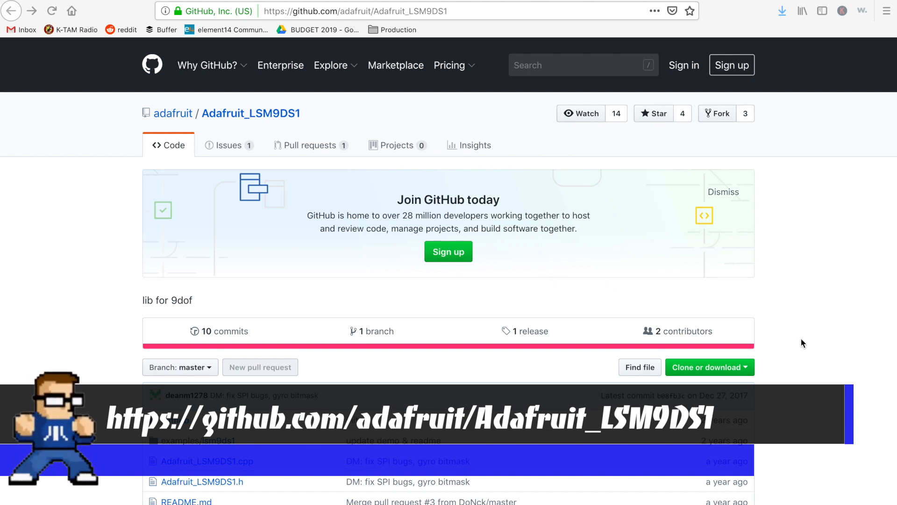
# Download and save the Adafruit_LSM9DS1 repository as a ZIP file
pyautogui.click(706, 366)
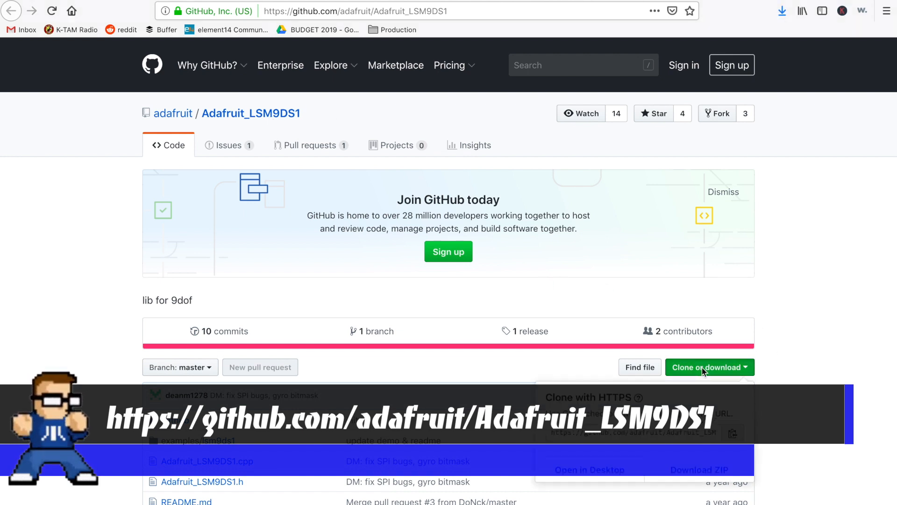
pyautogui.click(698, 469)
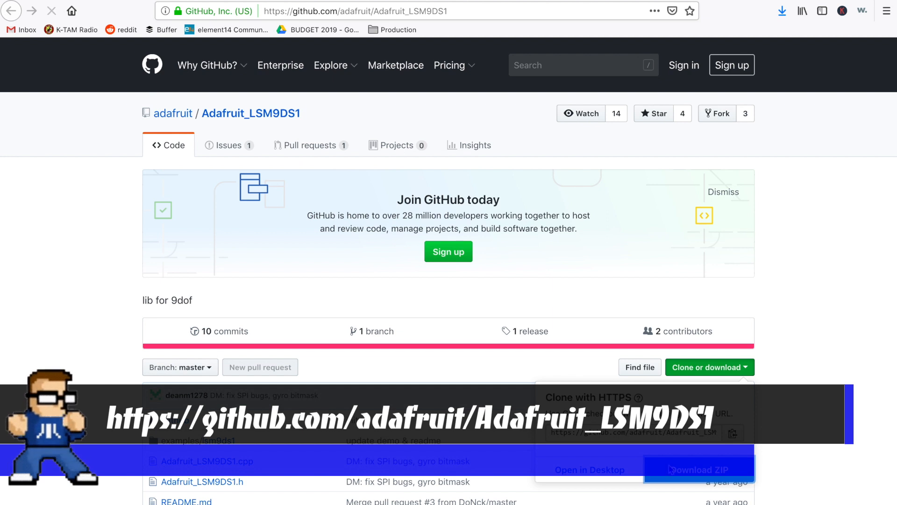
pyautogui.click(700, 469)
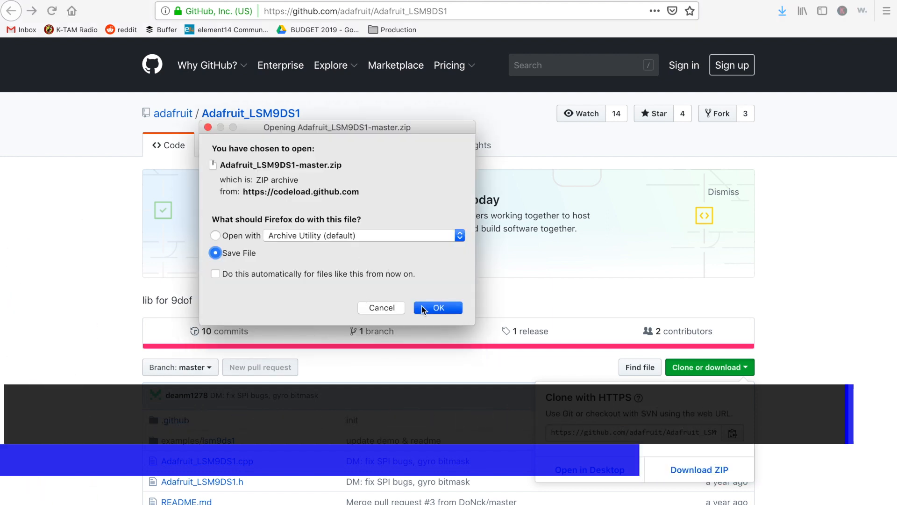
pyautogui.click(438, 307)
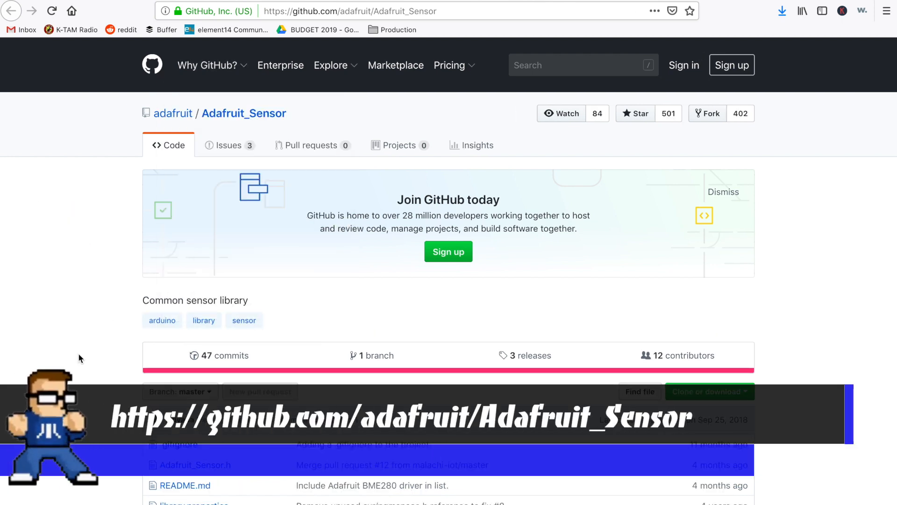
# Download and save the Adafruit_Sensor repository as a ZIP file
pyautogui.click(710, 391)
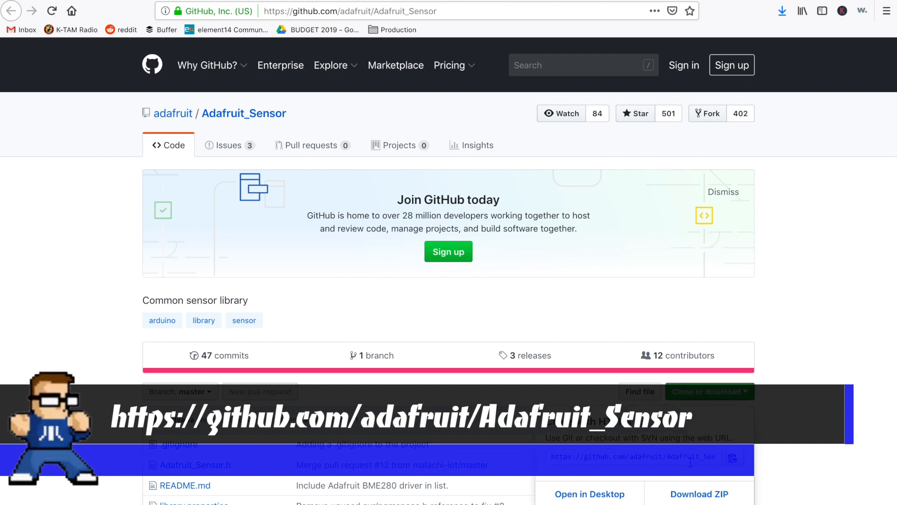
pyautogui.click(700, 493)
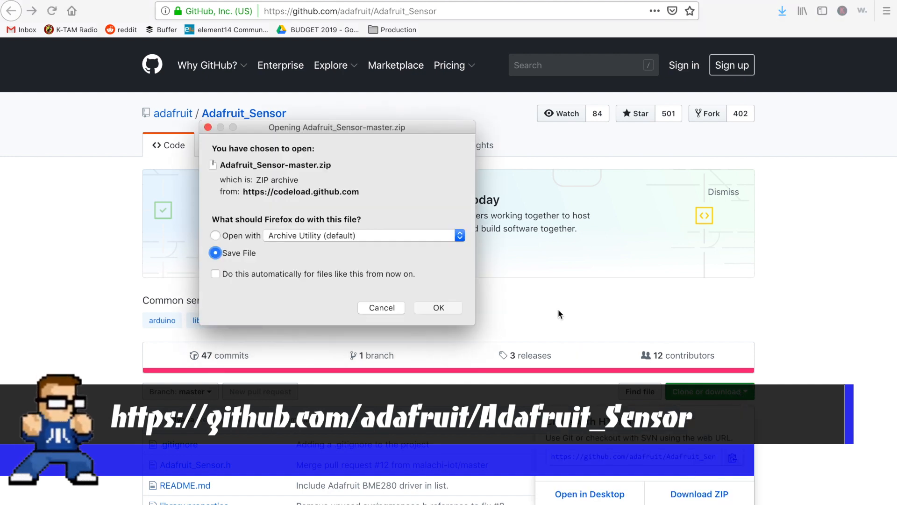
pyautogui.click(439, 308)
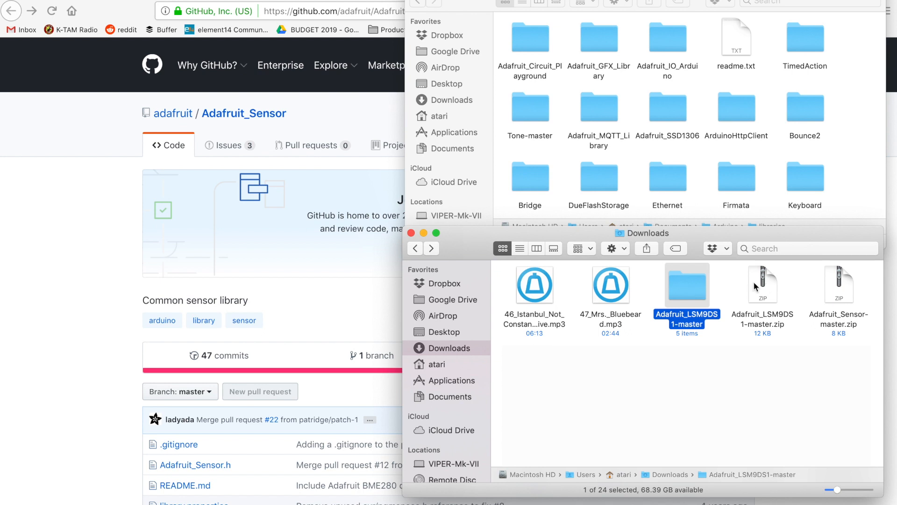
pyautogui.moveTo(848, 289)
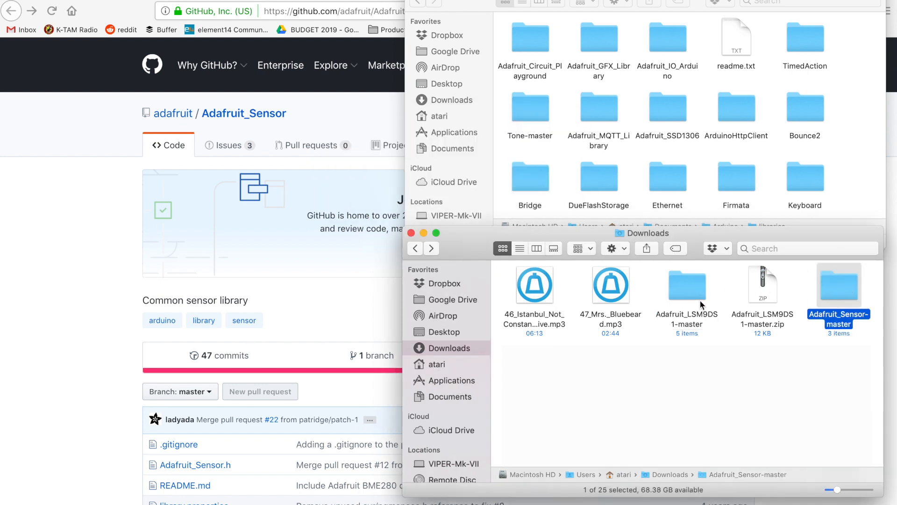
# Rename the LSM9DS1 and Adafruit_Sensor-master folders in Downloads, removing the -master suffix
pyautogui.click(687, 284)
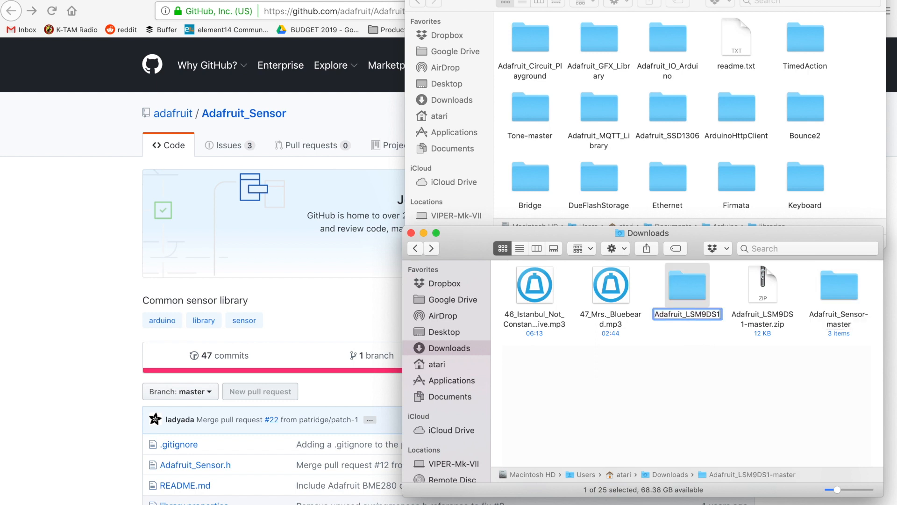
pyautogui.click(838, 286)
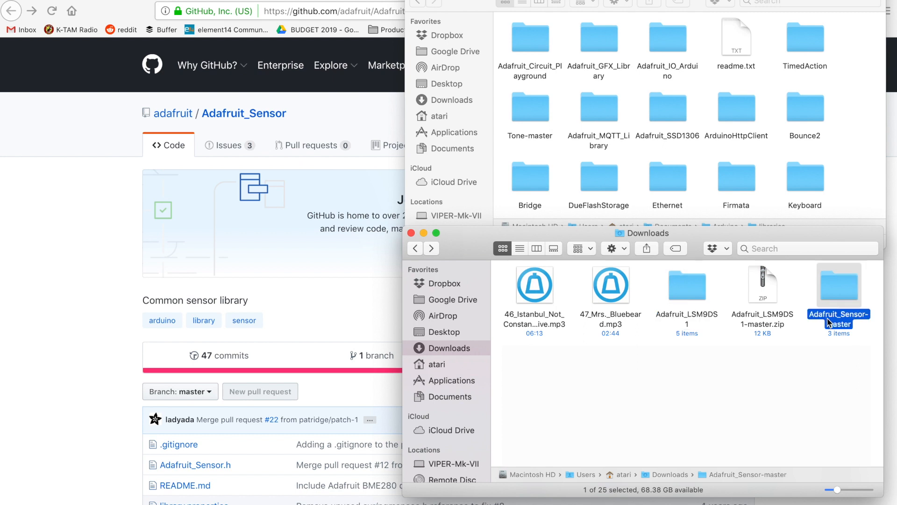
pyautogui.click(838, 319)
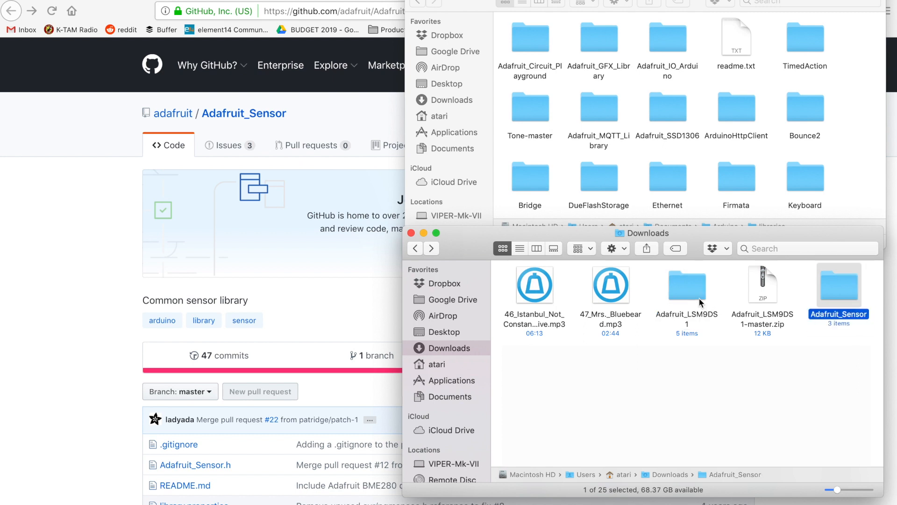
pyautogui.click(687, 287)
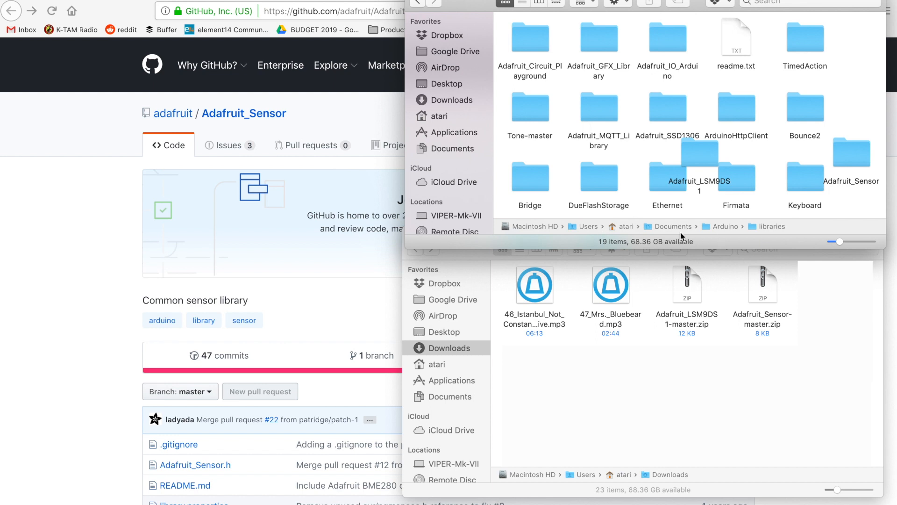
pyautogui.moveTo(658, 229)
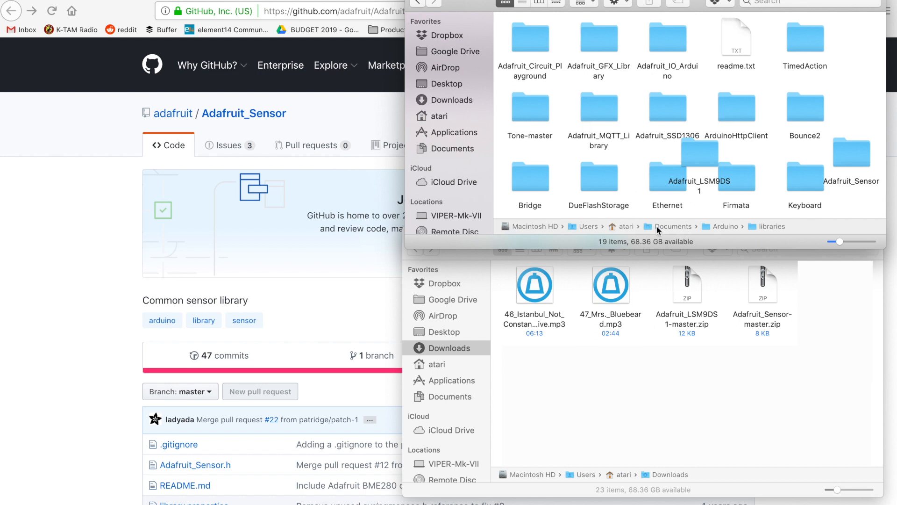
pyautogui.moveTo(768, 232)
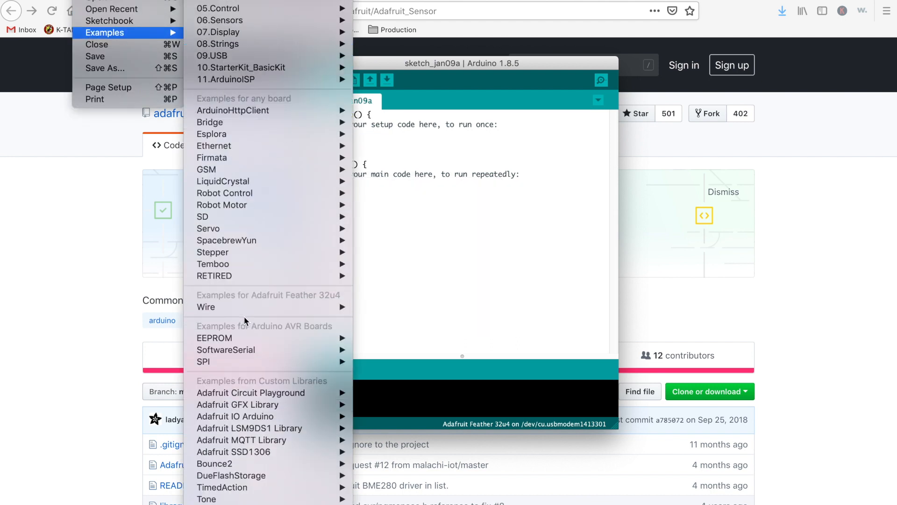
pyautogui.moveTo(277, 428)
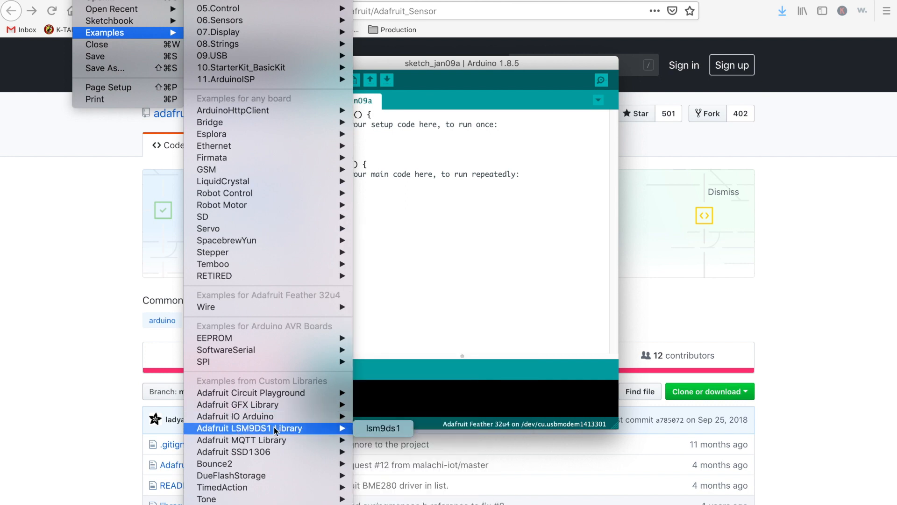
# Open the lsm9ds1 example from the Adafruit LSM9DS1 Library examples menu
pyautogui.click(383, 427)
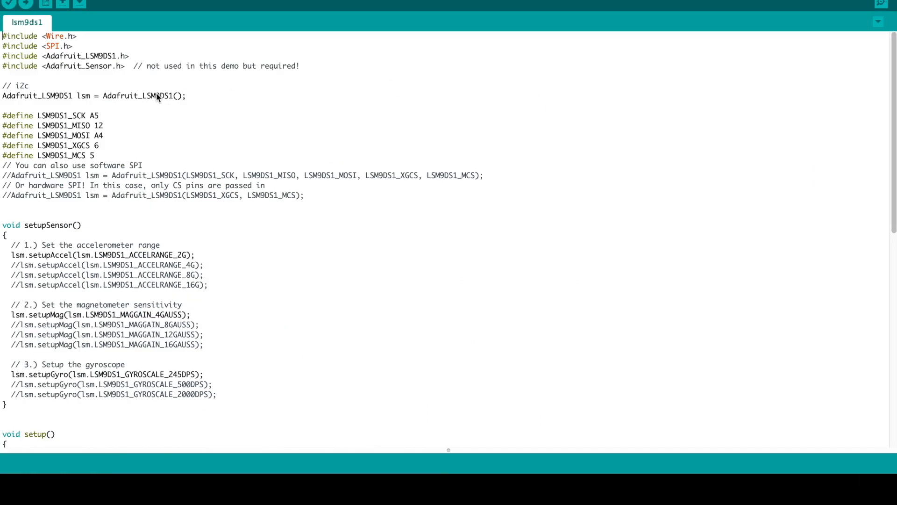
pyautogui.moveTo(59, 70)
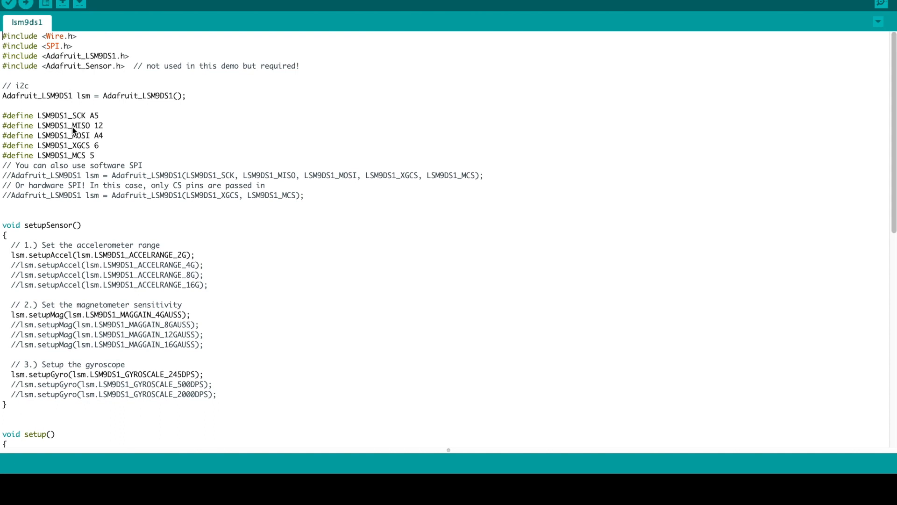
pyautogui.moveTo(66, 77)
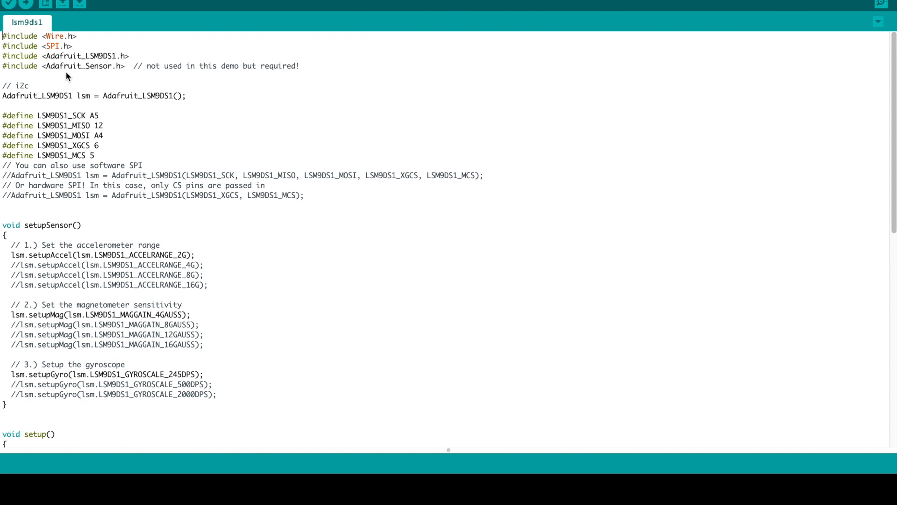
pyautogui.moveTo(76, 111)
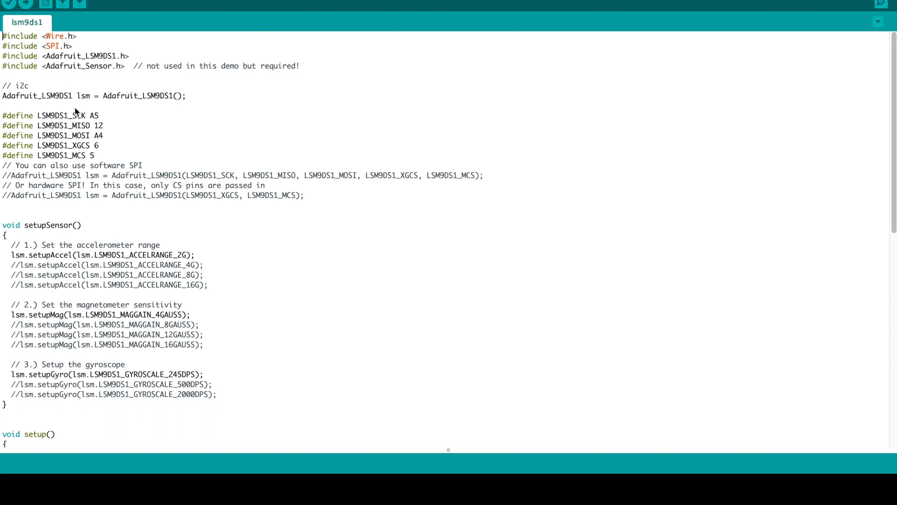
pyautogui.moveTo(34, 96)
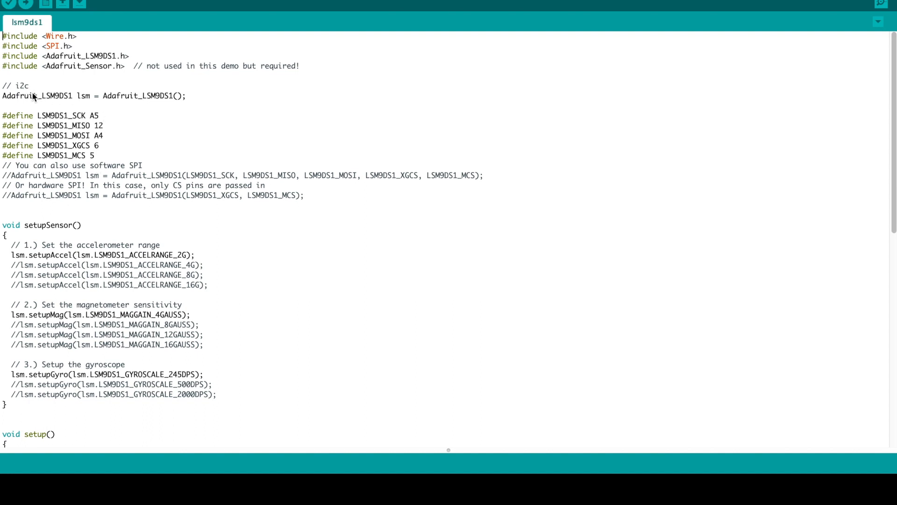
pyautogui.scroll(-3)
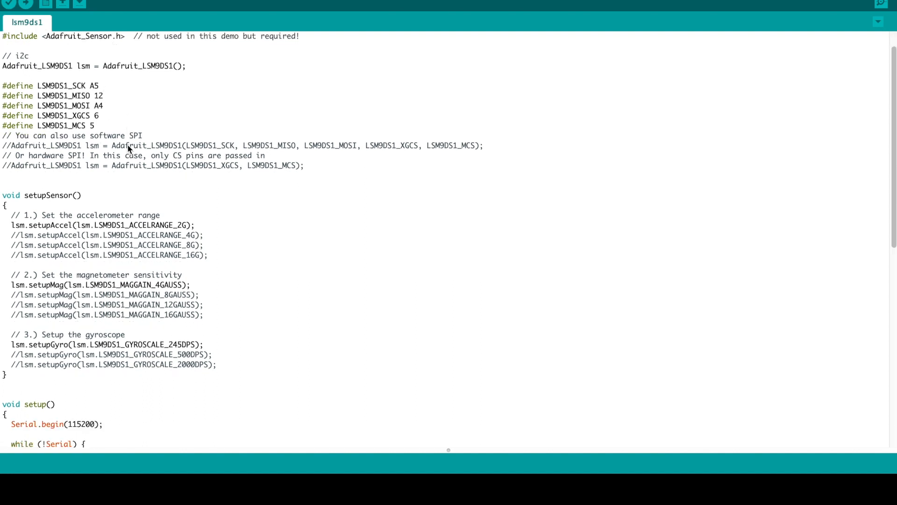
pyautogui.scroll(-3)
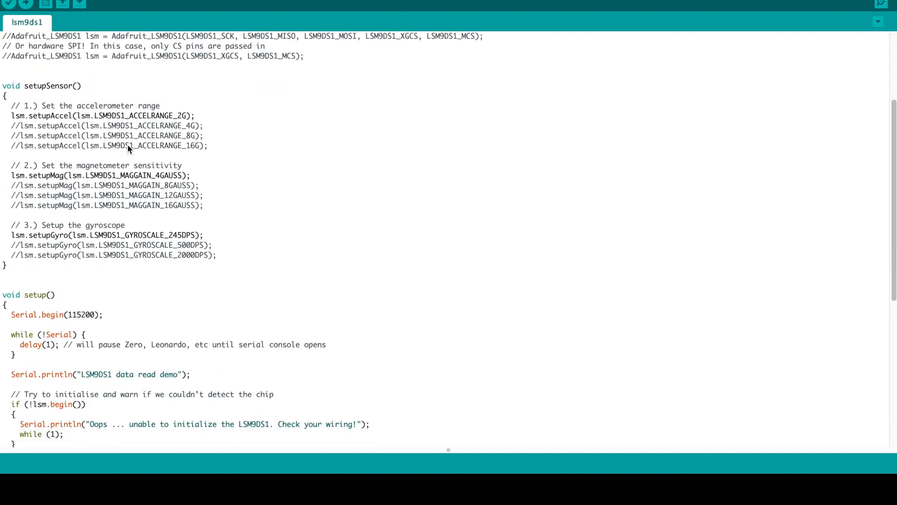
pyautogui.scroll(-3)
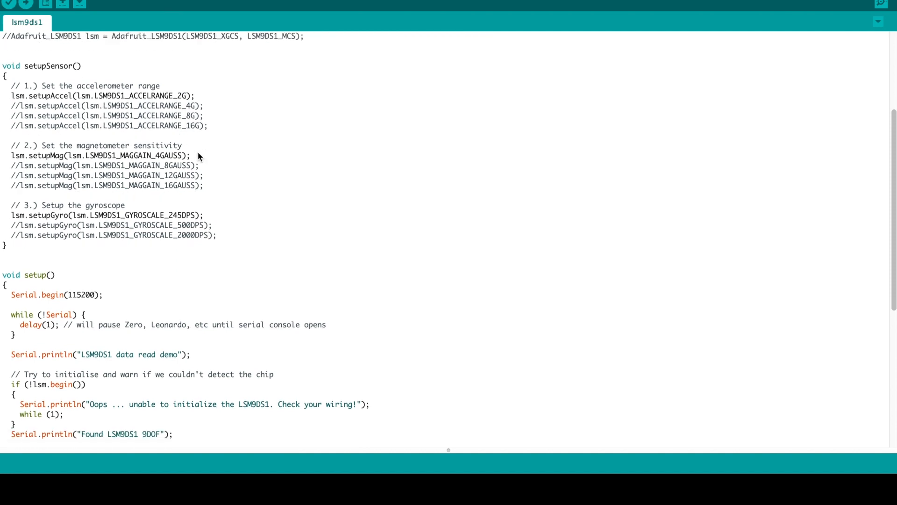
pyautogui.scroll(-3)
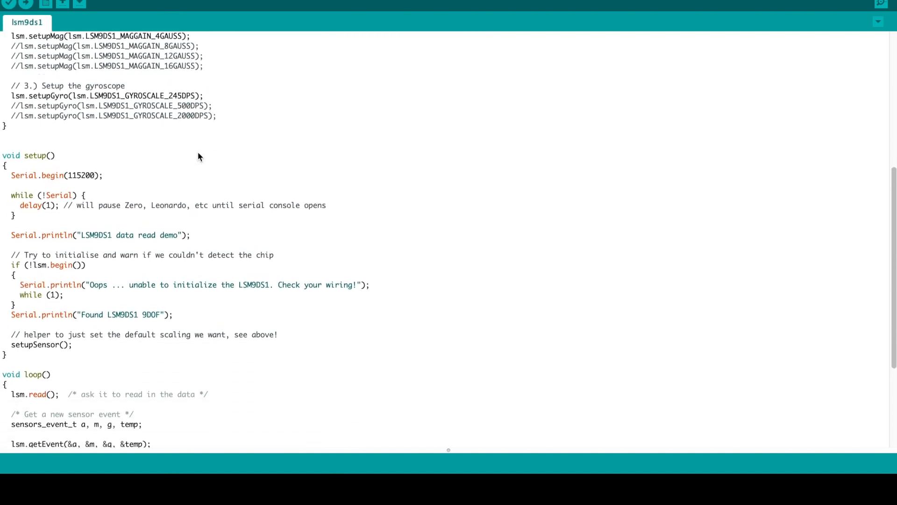
pyautogui.scroll(-3)
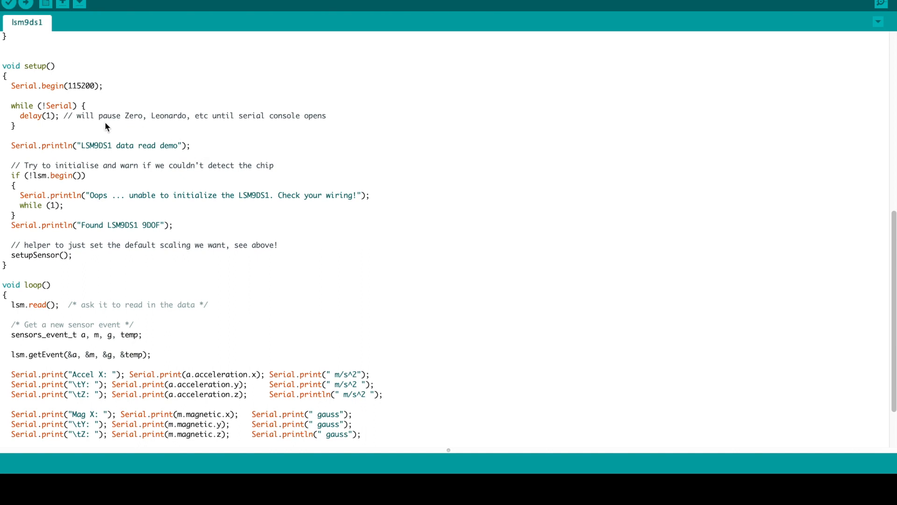
pyautogui.moveTo(155, 60)
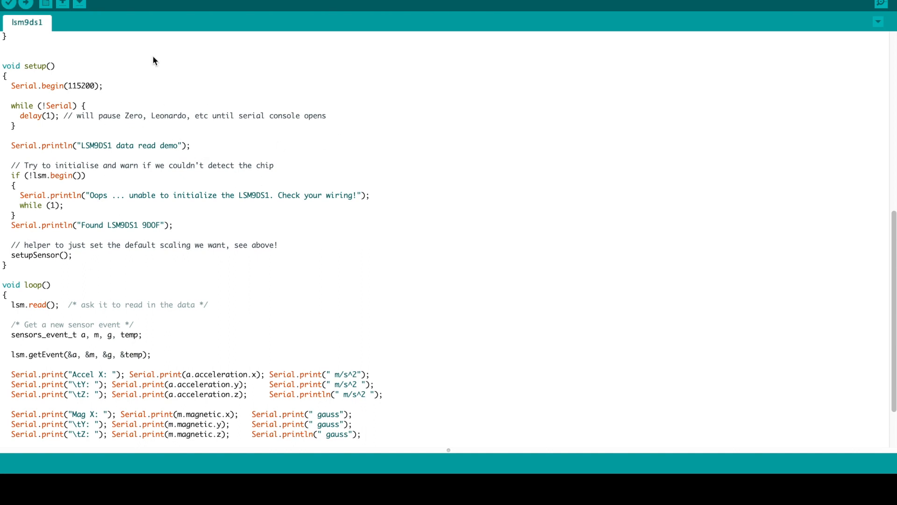
pyautogui.moveTo(144, 211)
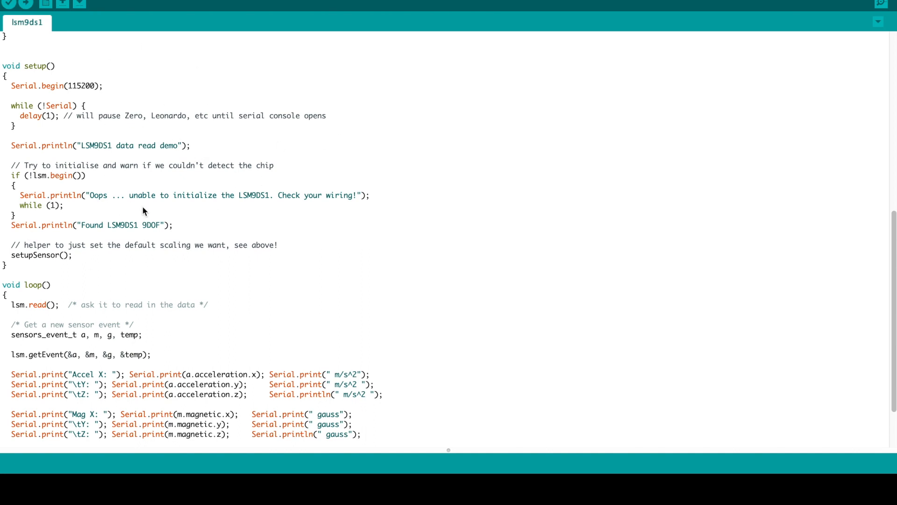
pyautogui.moveTo(164, 130)
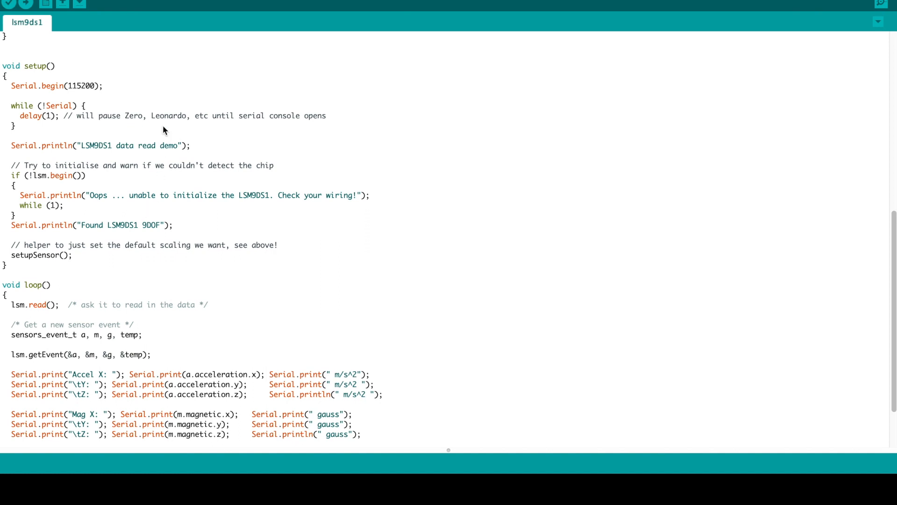
pyautogui.scroll(-3)
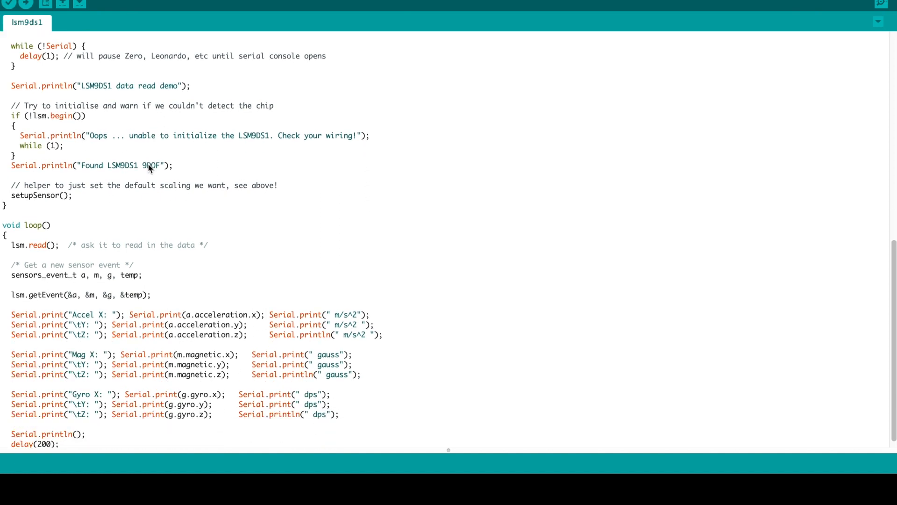
pyautogui.scroll(-3)
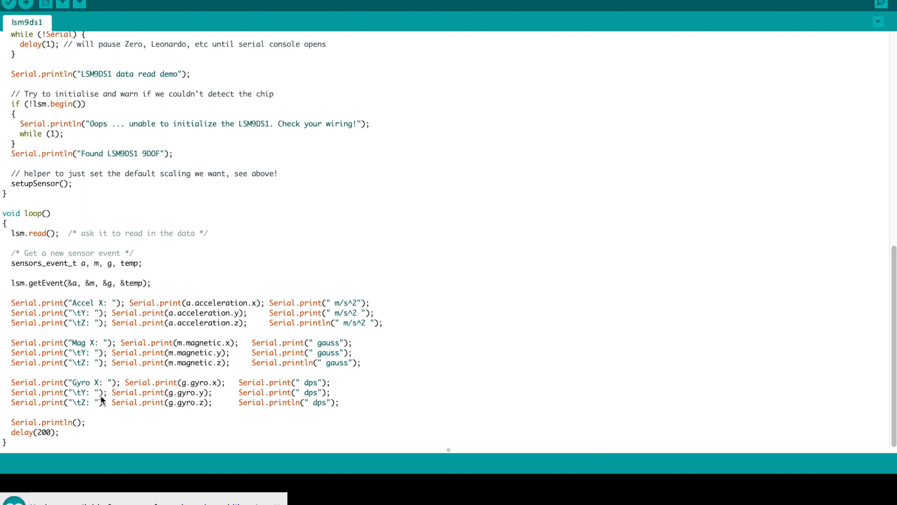
pyautogui.moveTo(170, 393)
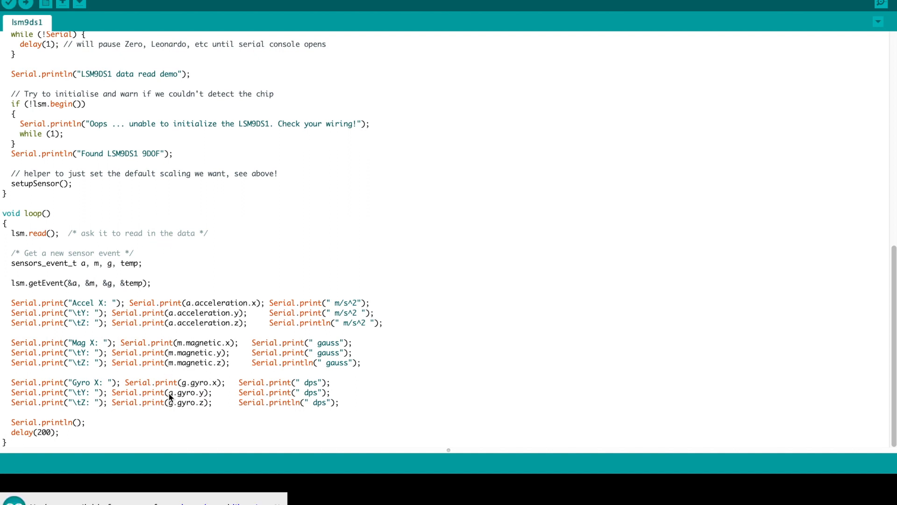
pyautogui.moveTo(94, 378)
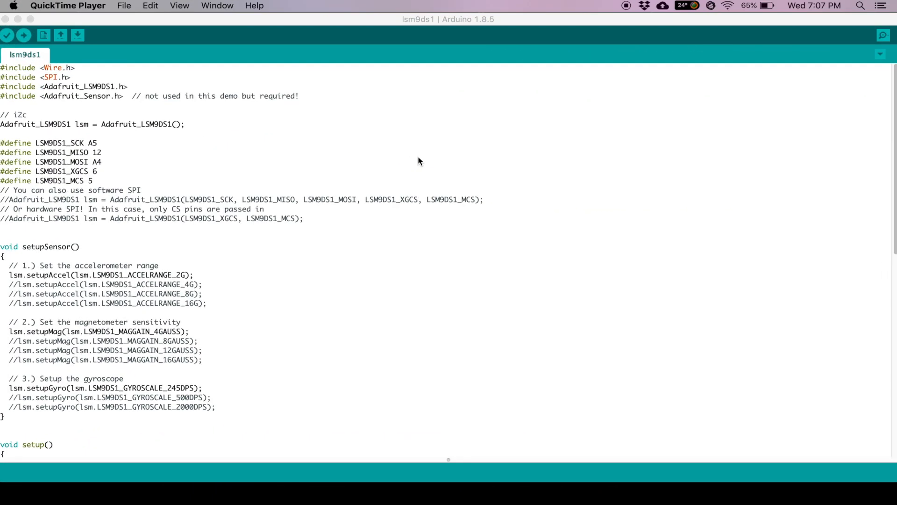
# Upload the lsm9ds1 sketch to the Feather 32u4 and open the Serial Monitor
pyautogui.click(179, 5)
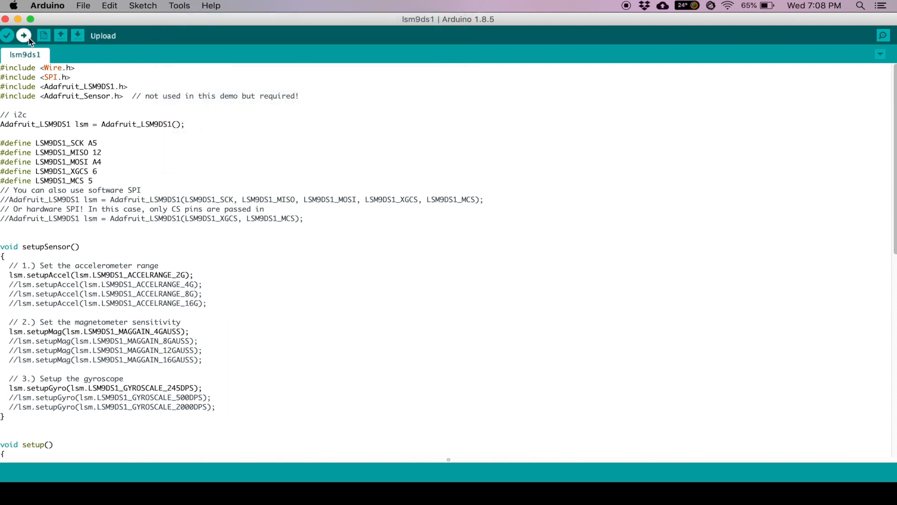
pyautogui.click(24, 36)
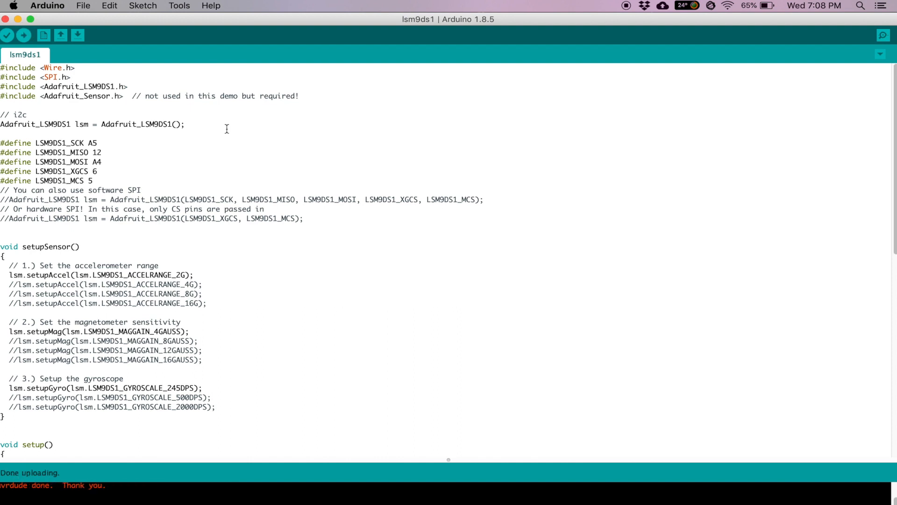
pyautogui.click(179, 5)
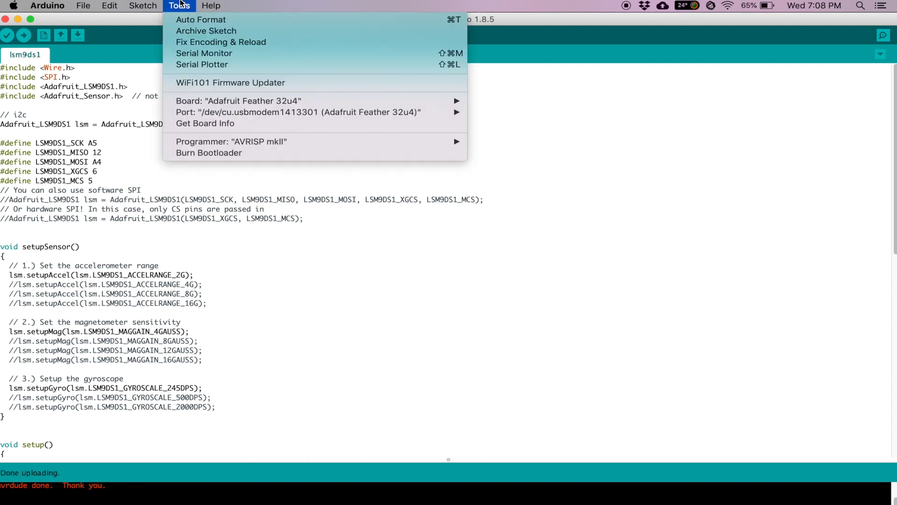
pyautogui.click(204, 53)
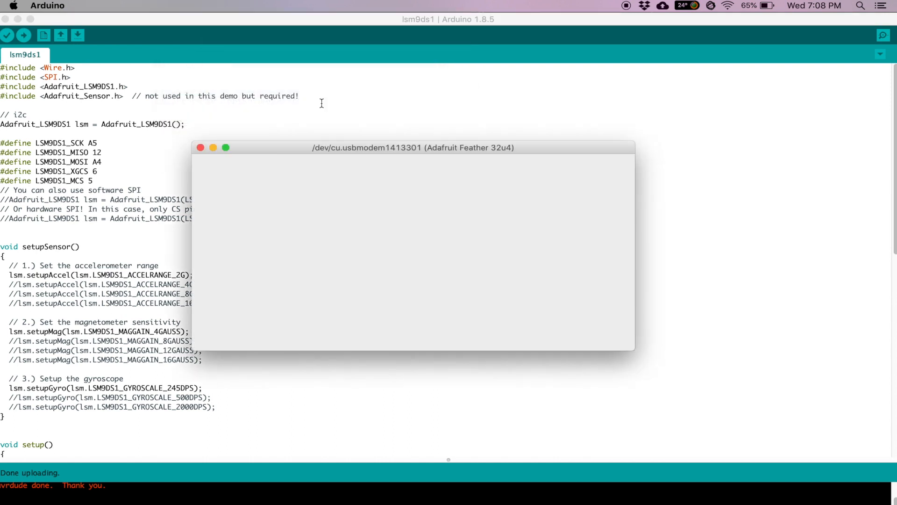